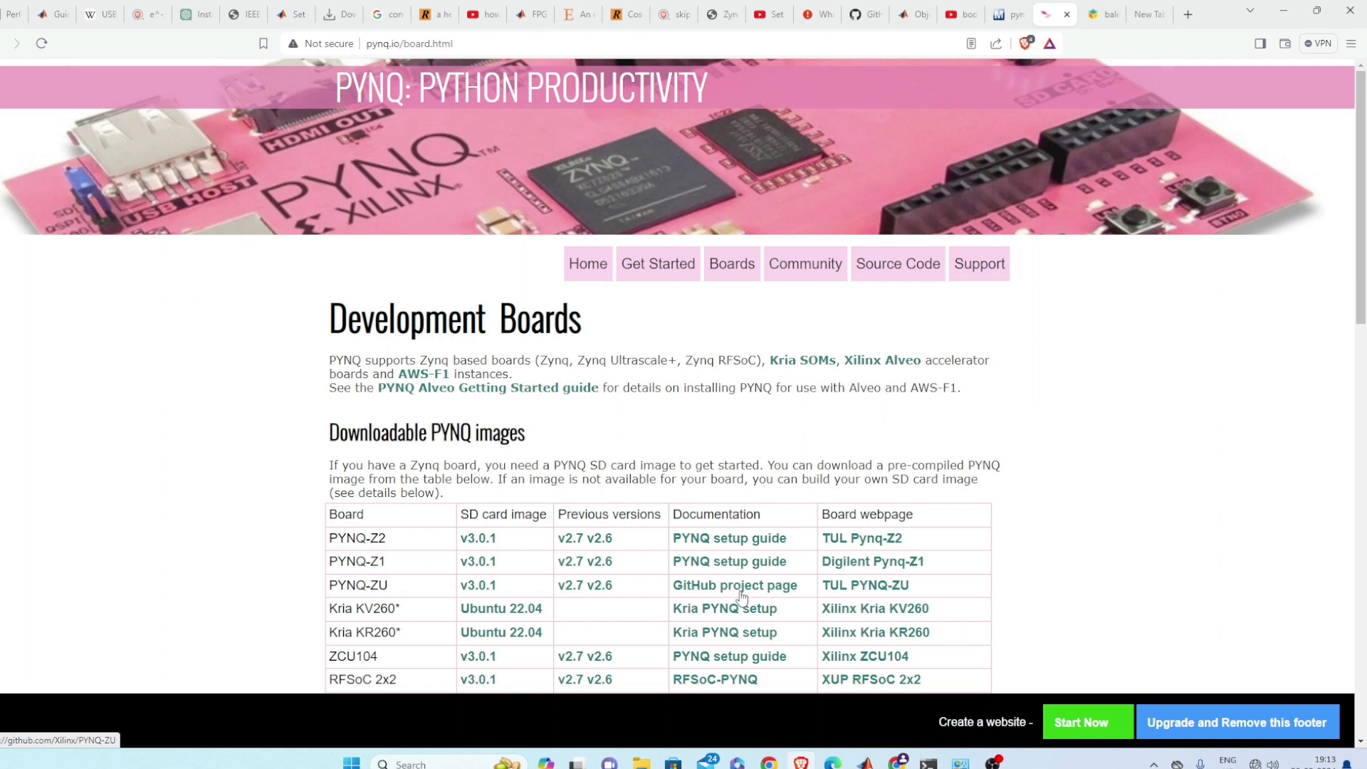
mouse_move(658, 302)
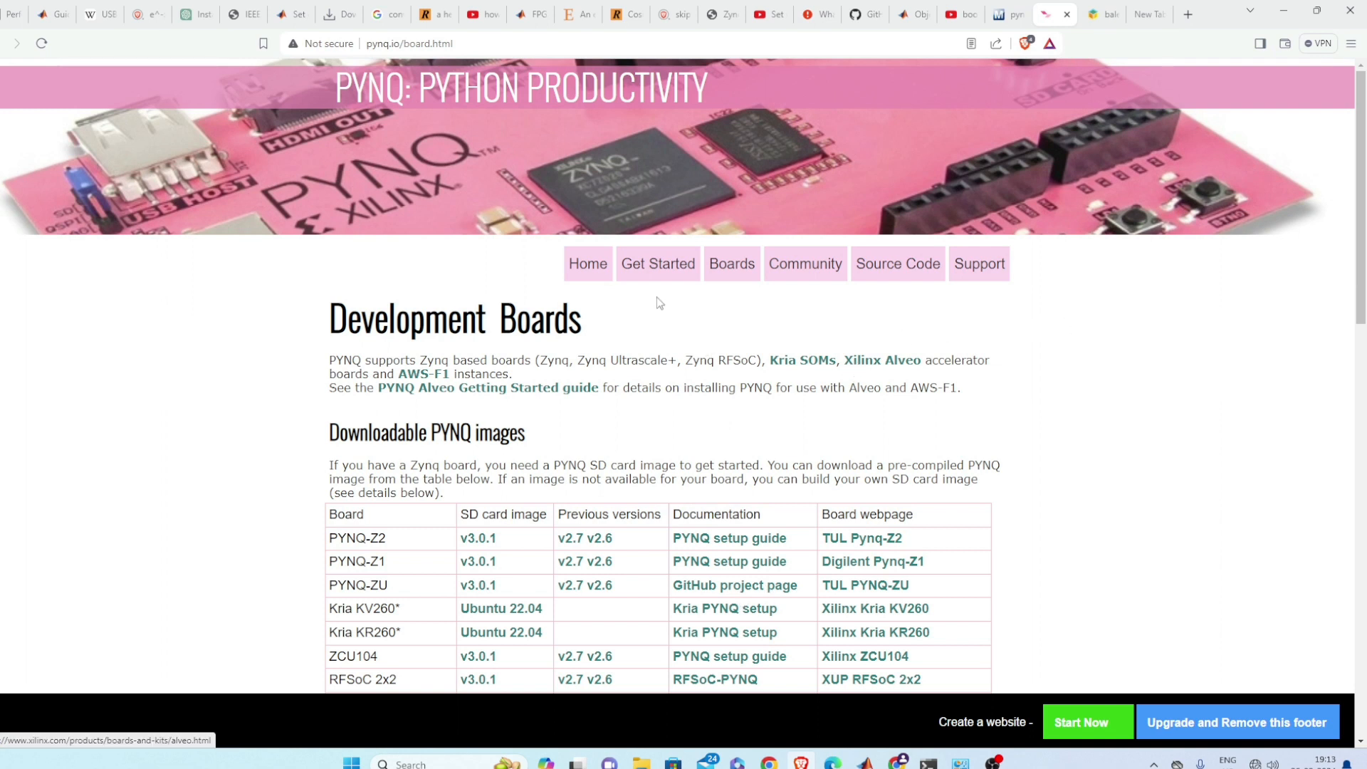
Step: Navigate to D:\koushikProject\PartB, the folder holding pynq_z2_v3.0.1.zip
click(393, 43)
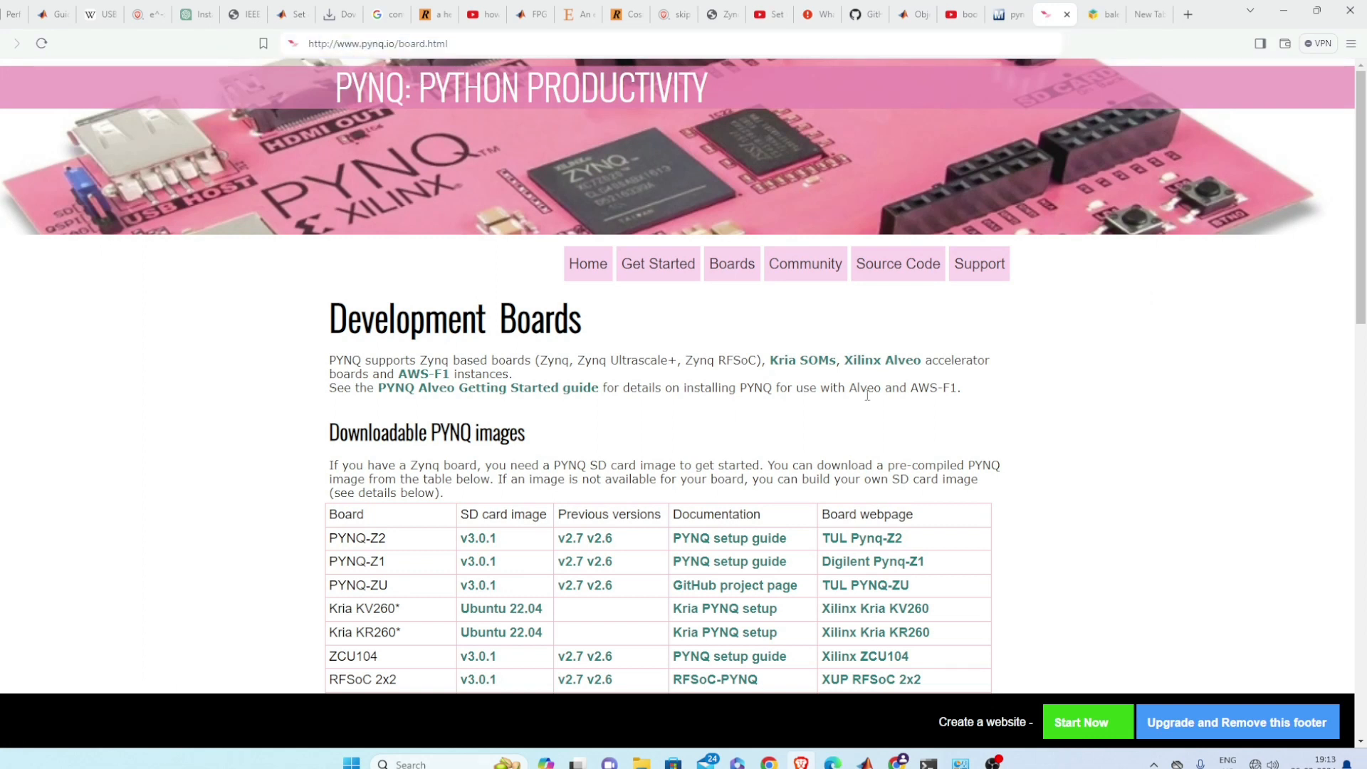
mouse_move(512, 579)
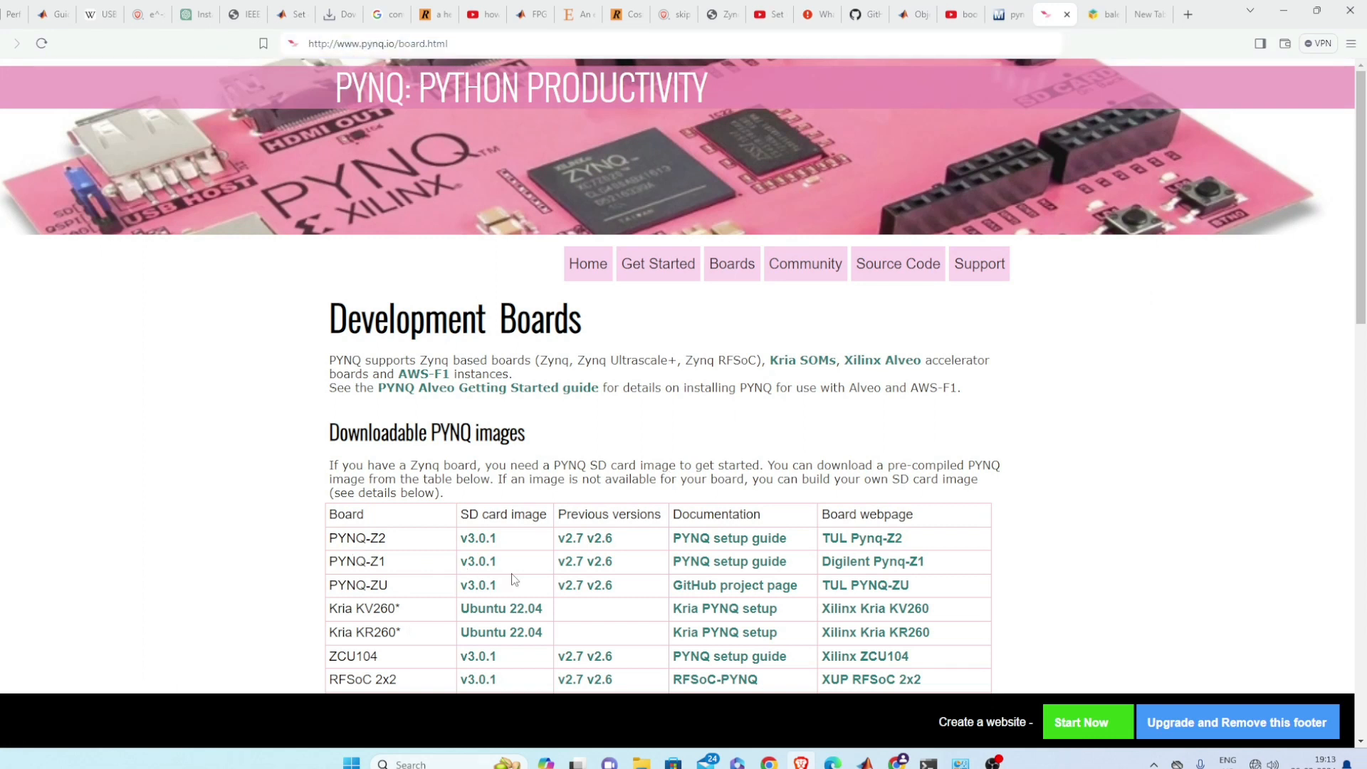
mouse_move(419, 547)
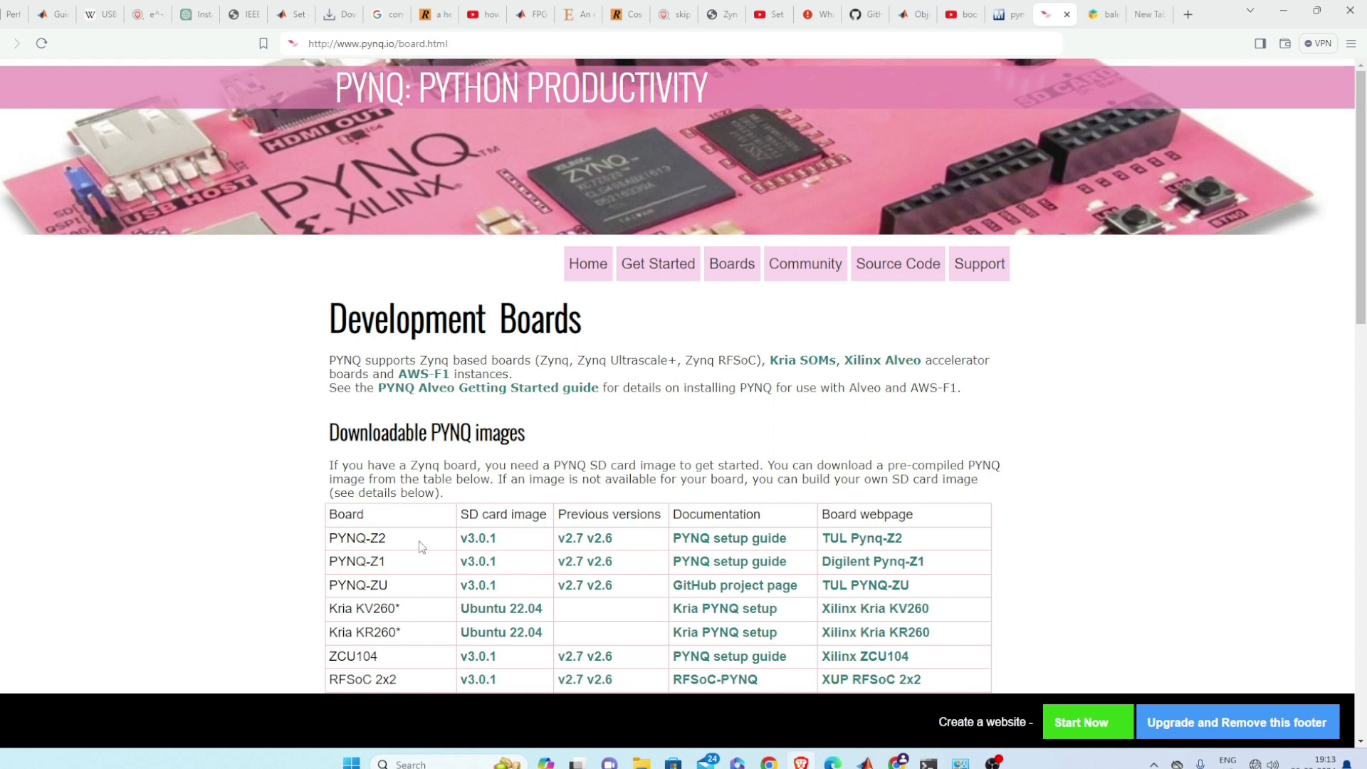
mouse_move(403, 570)
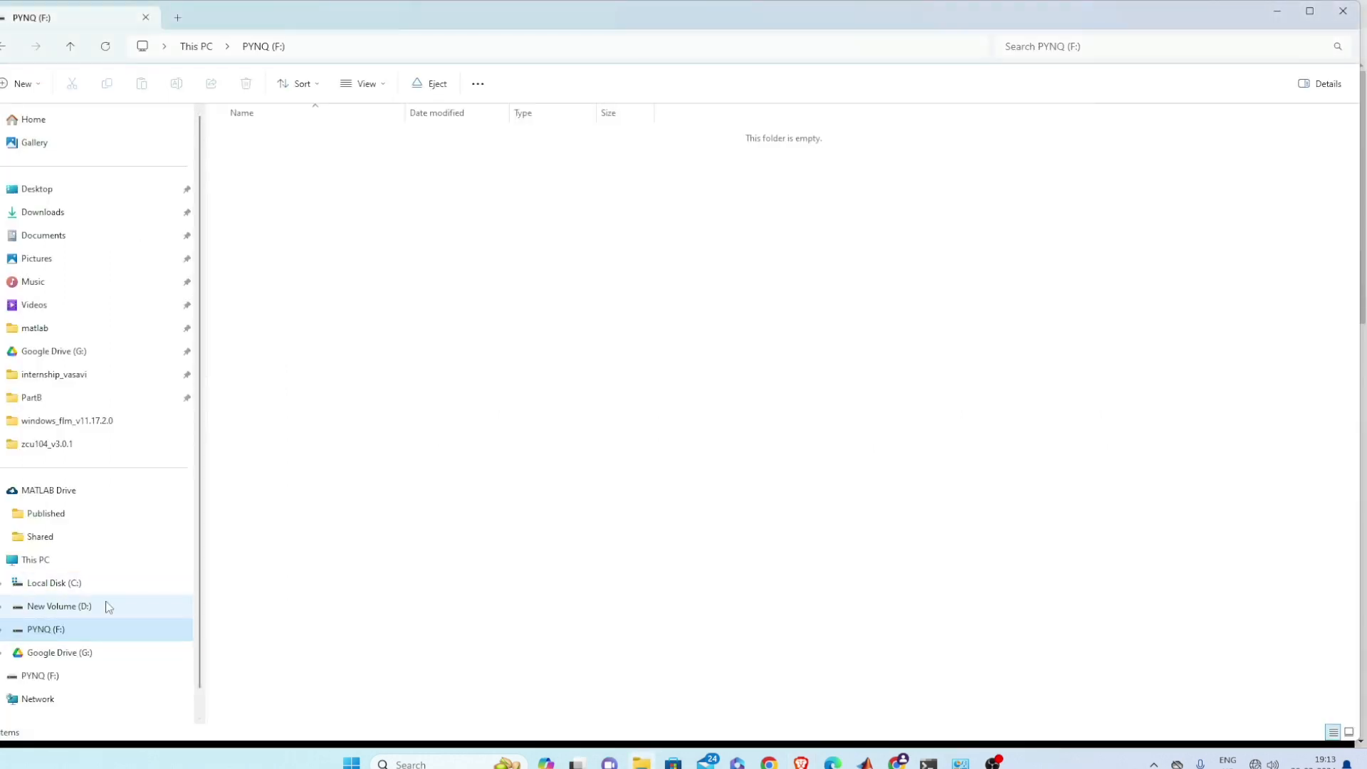
click(57, 606)
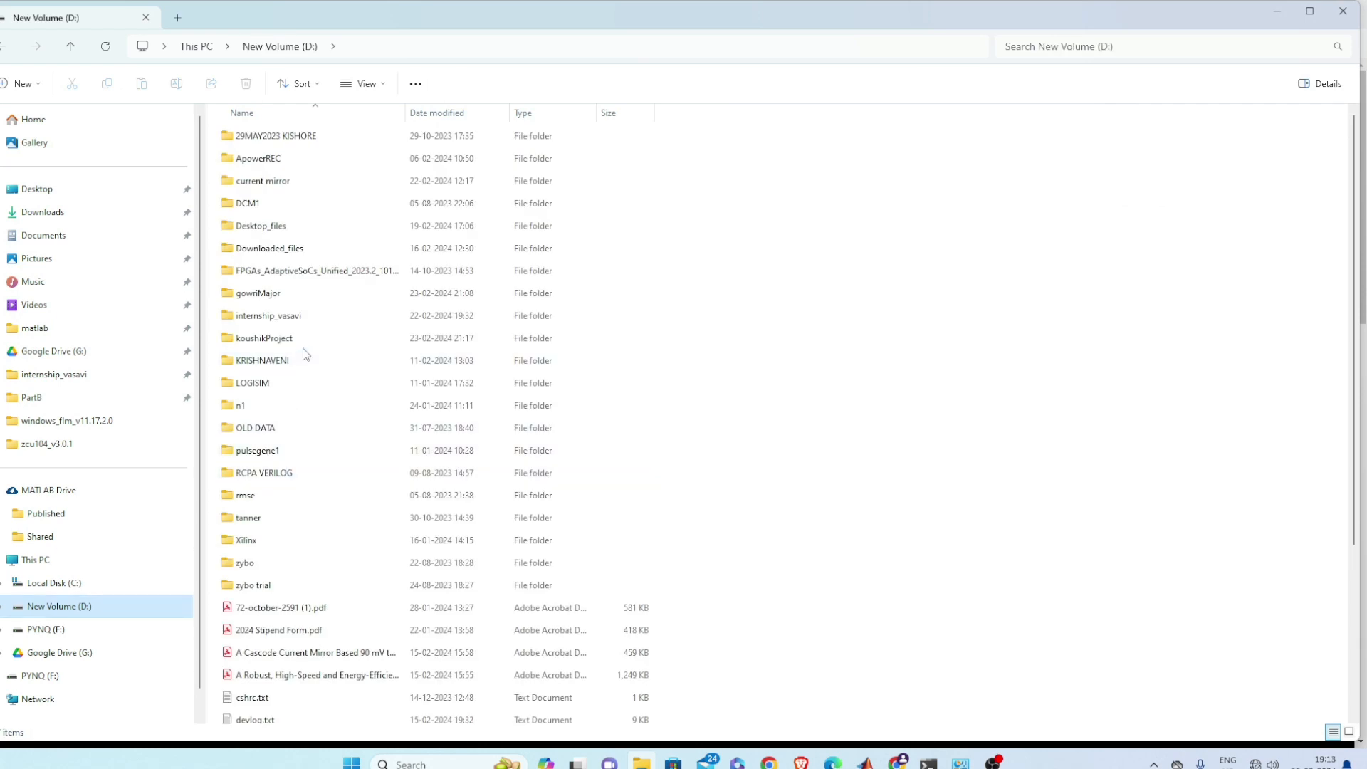
double_click(263, 337)
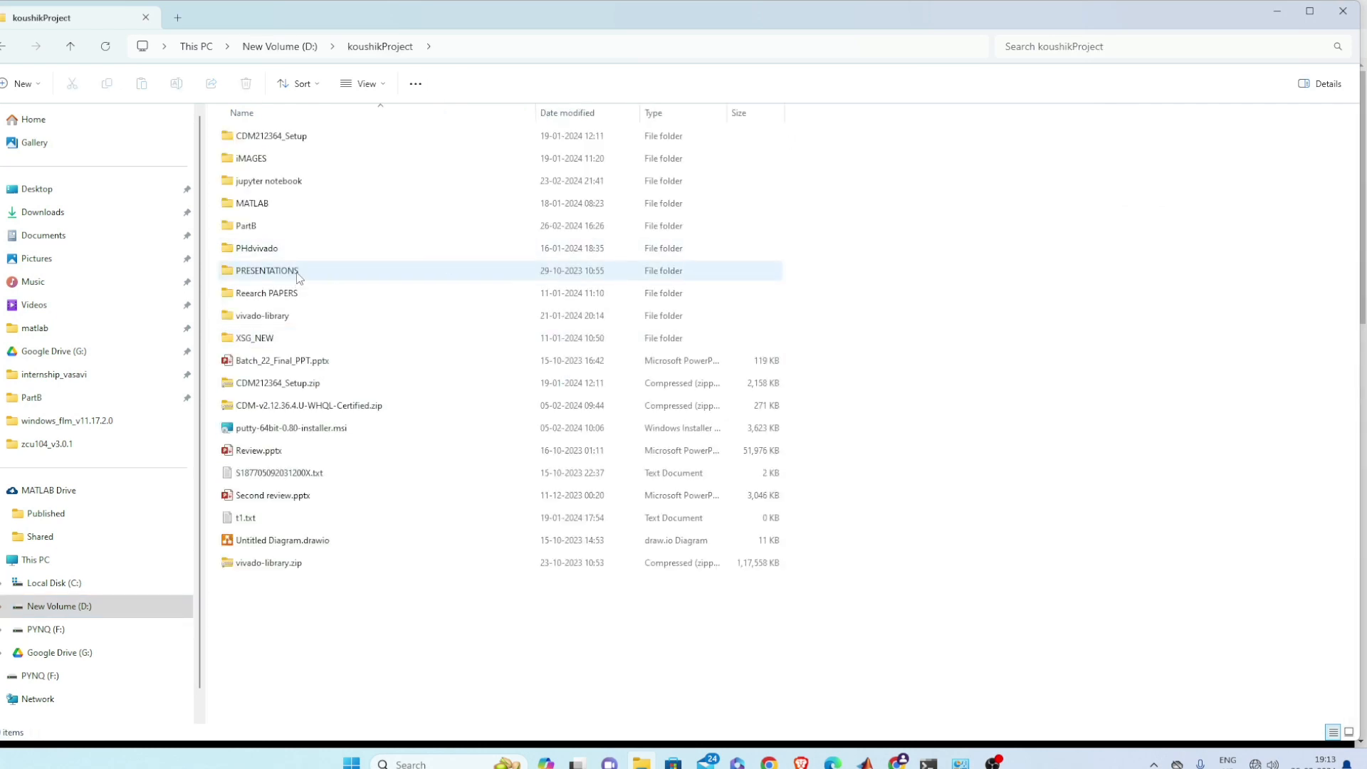
double_click(245, 226)
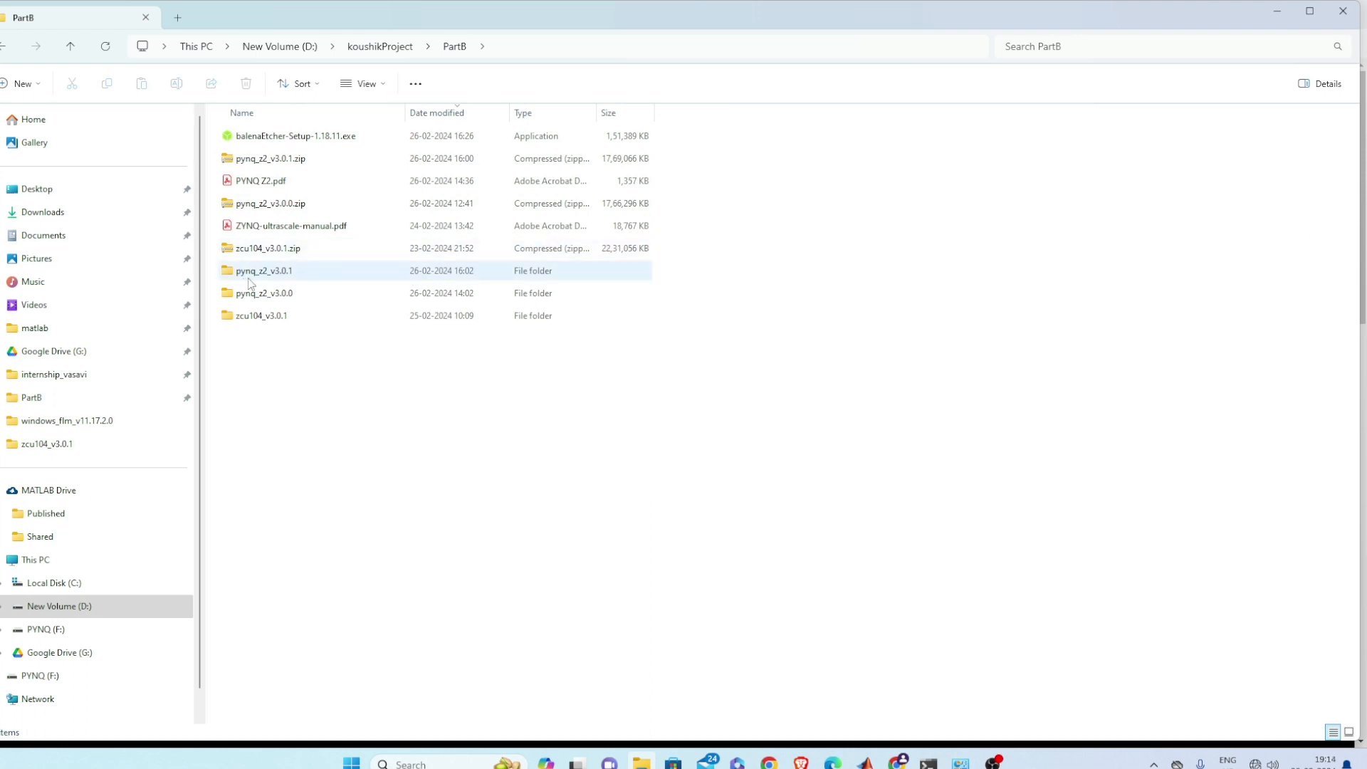
mouse_move(283, 279)
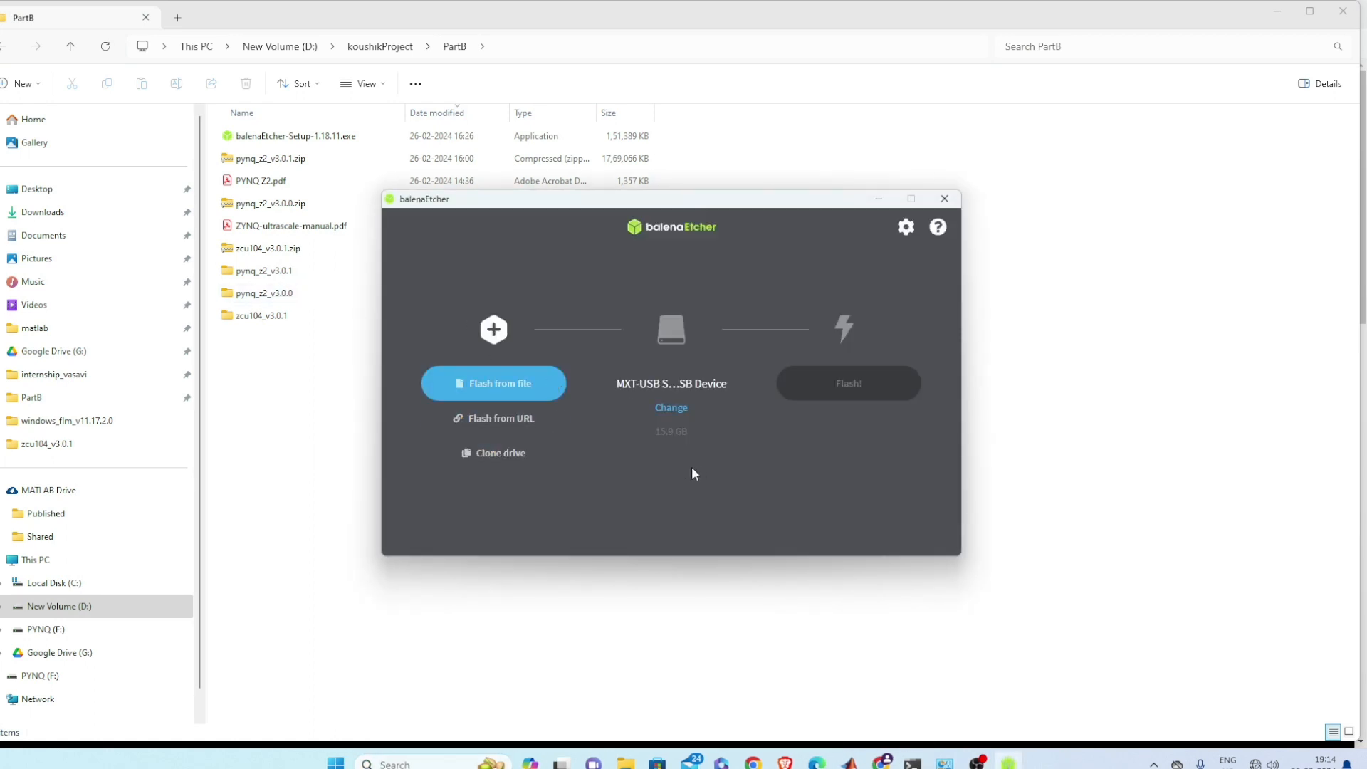
mouse_move(401, 368)
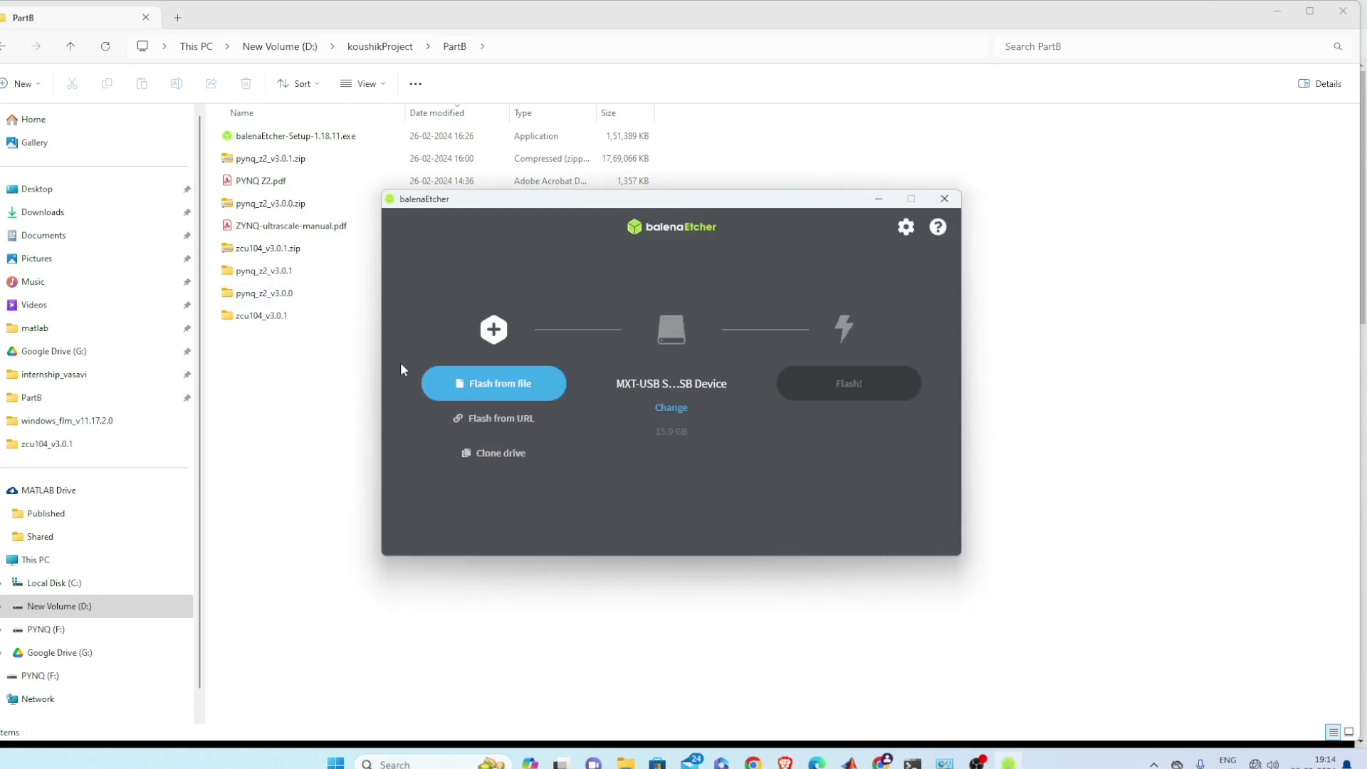
Step: Load pynq_z2_v3.0.1.zip from PartB as the image to flash onto the drive F USB device
click(263, 270)
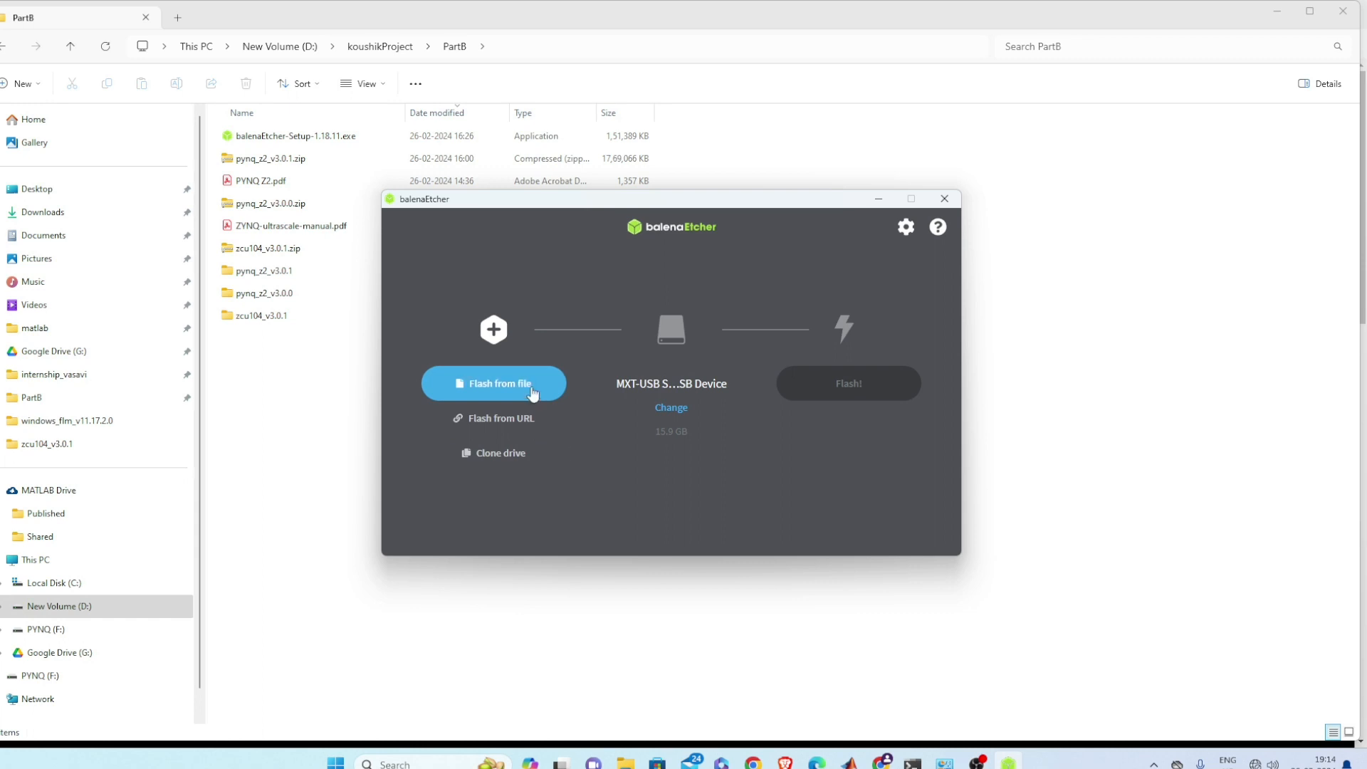
click(493, 383)
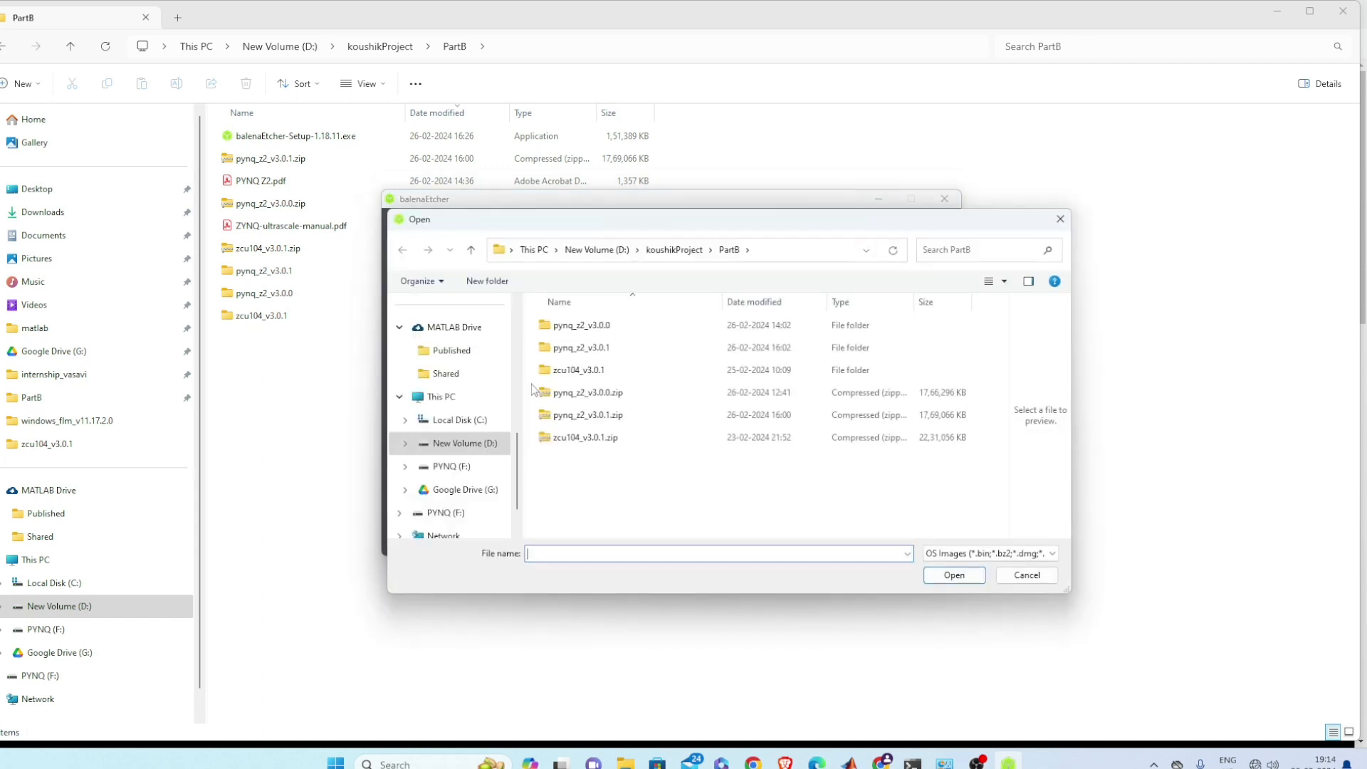
click(610, 415)
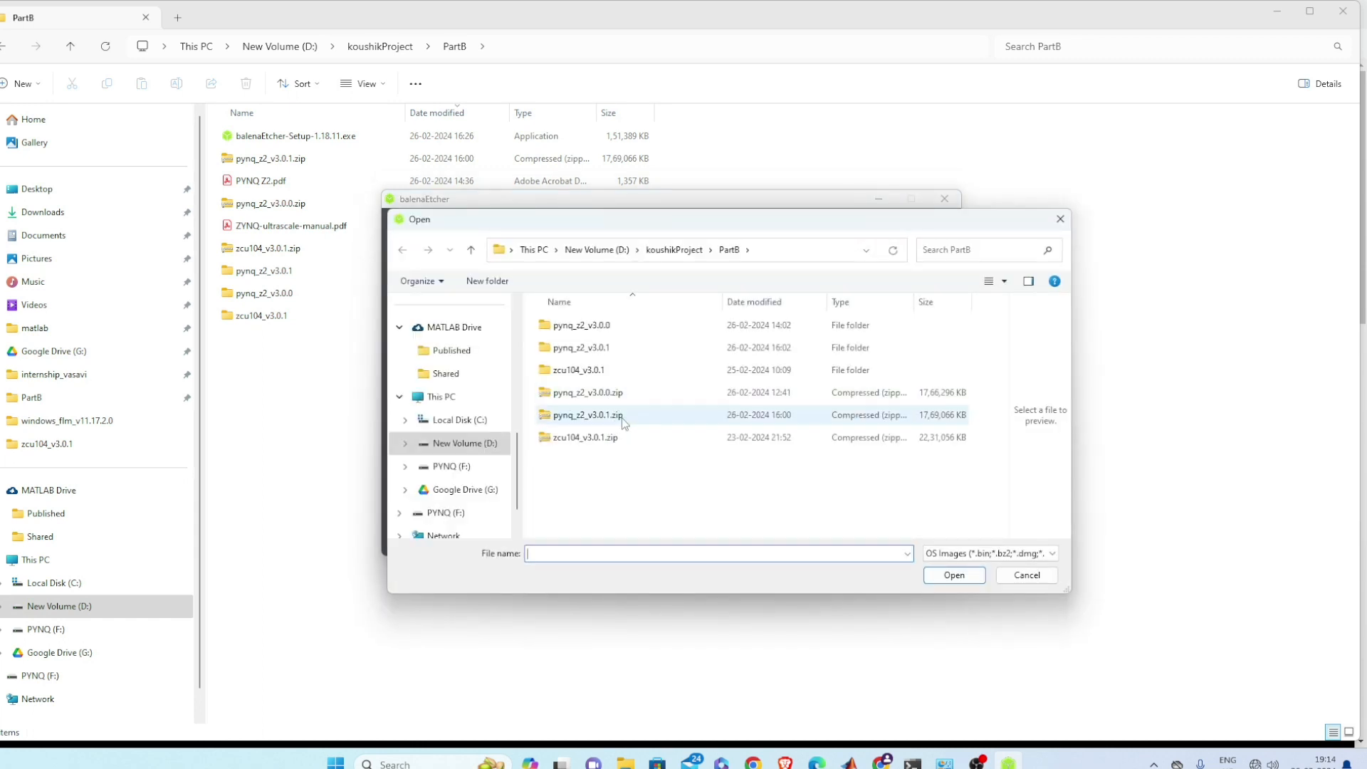
click(587, 415)
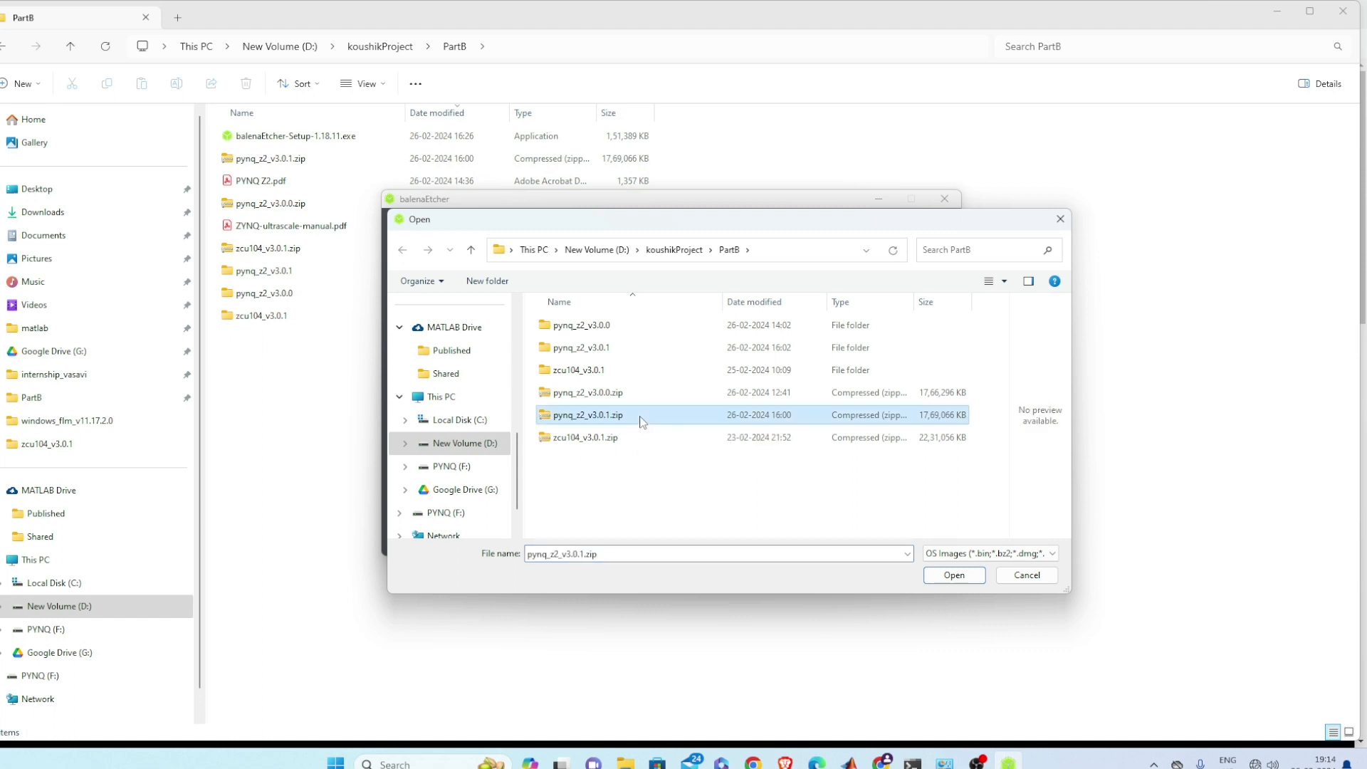
click(952, 574)
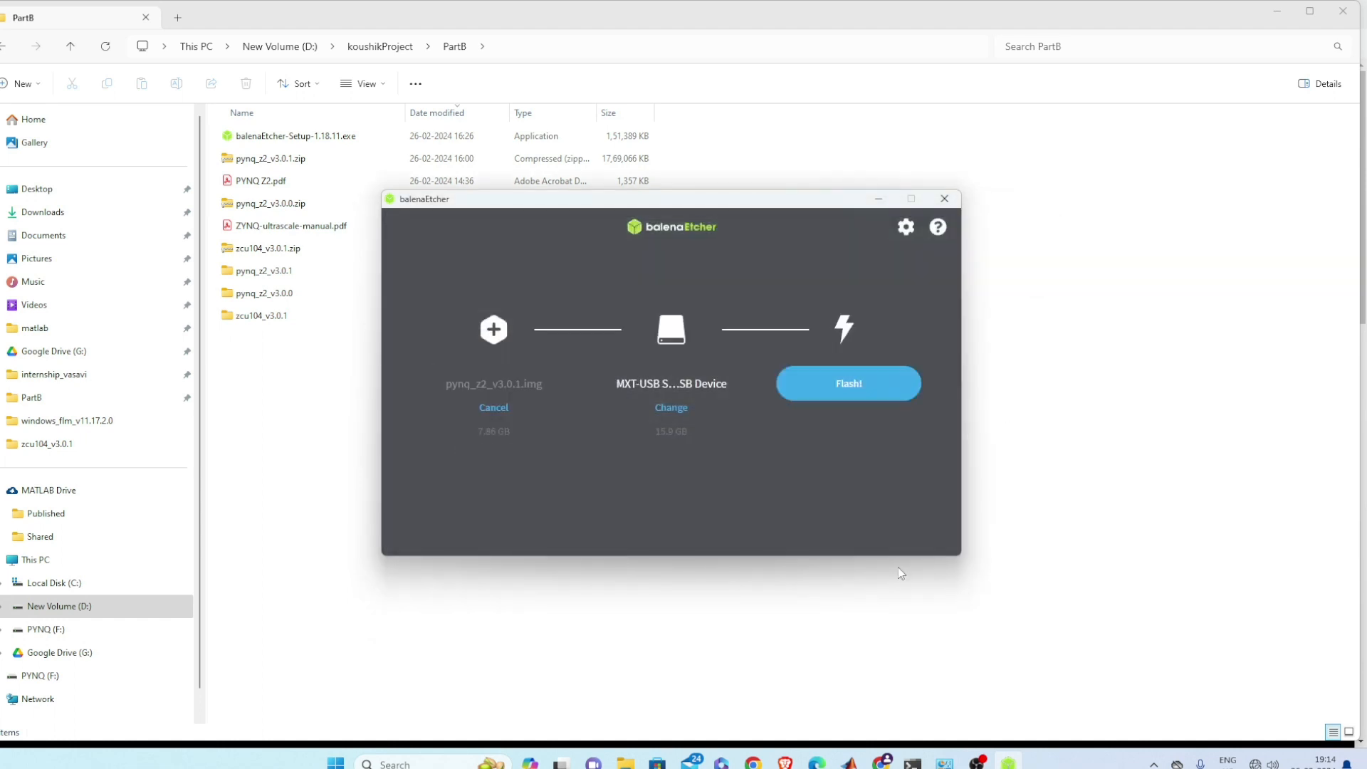
mouse_move(684, 399)
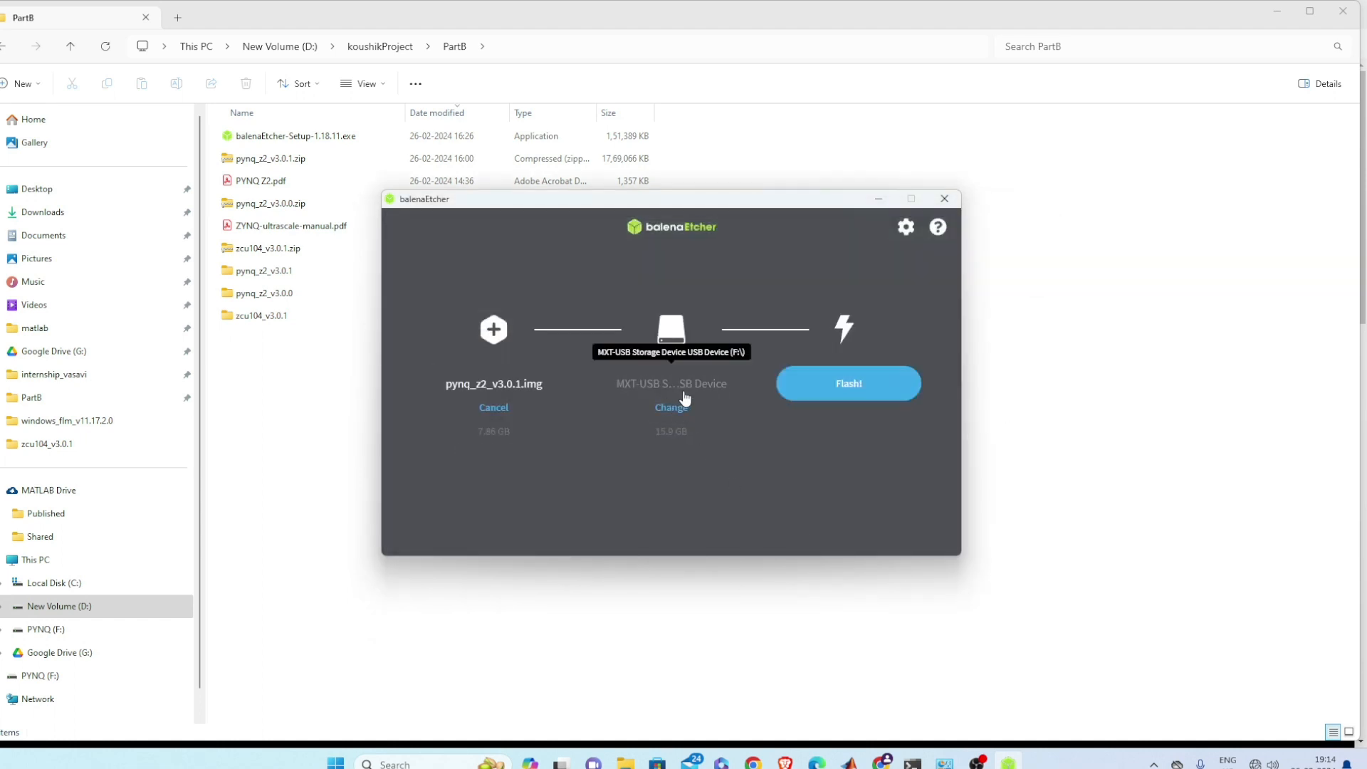
mouse_move(731, 366)
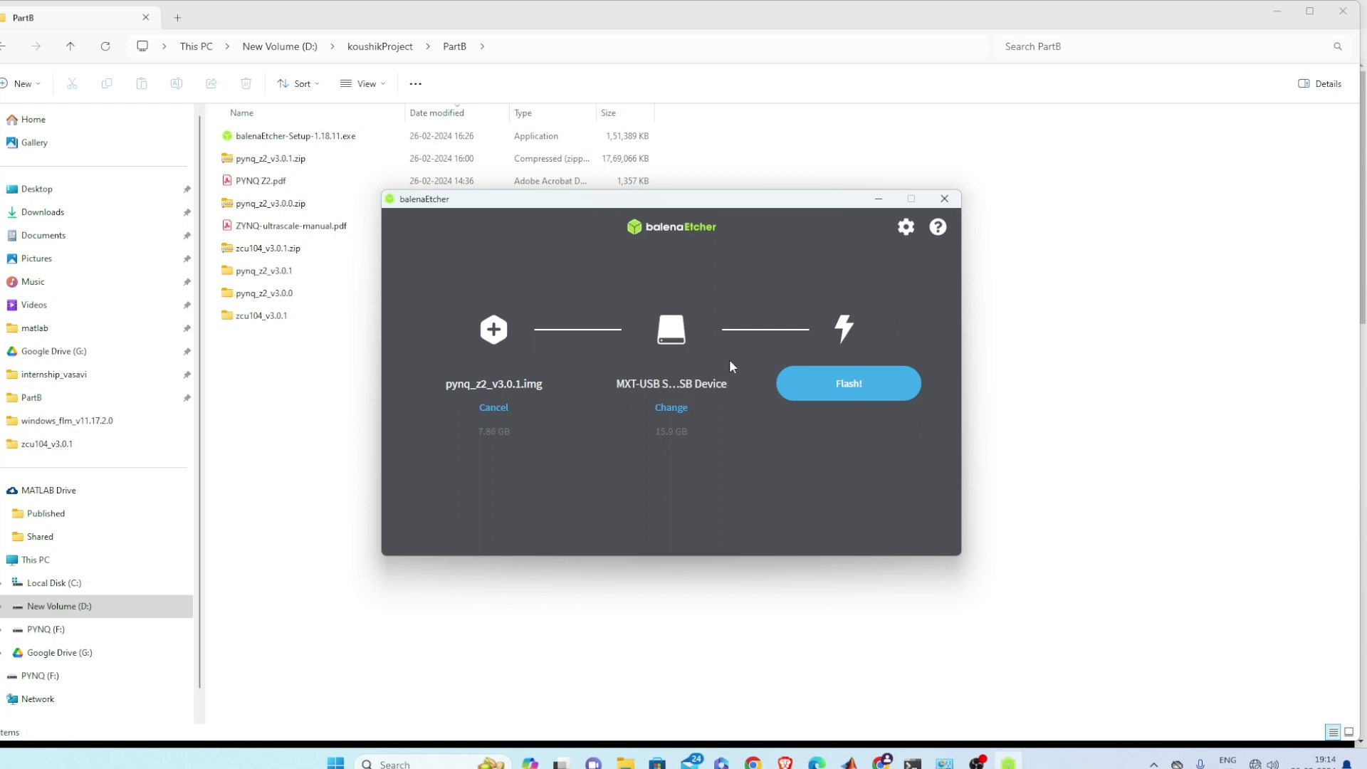
mouse_move(671, 445)
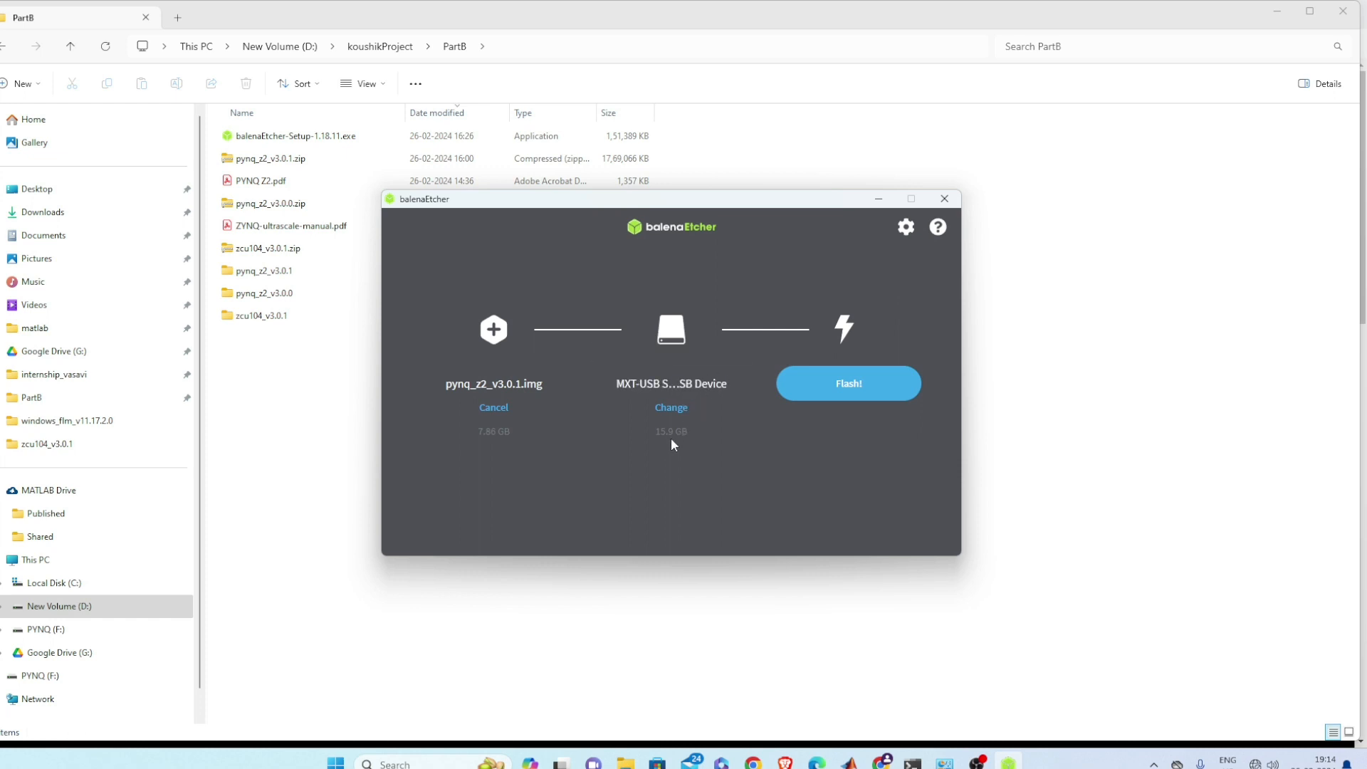
Step: Begin flashing the pynq_z2_v3.0.1 image to the MXT-USB SD card
click(847, 384)
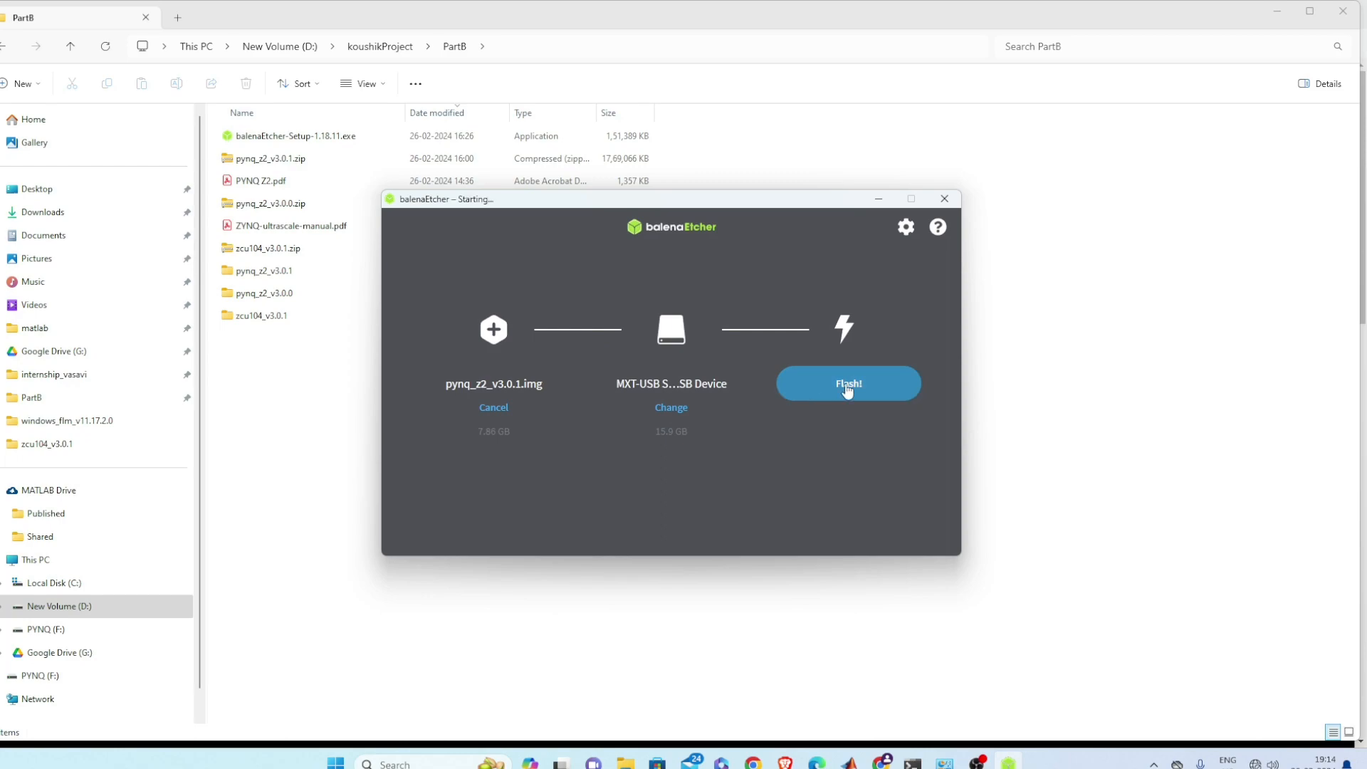
click(846, 384)
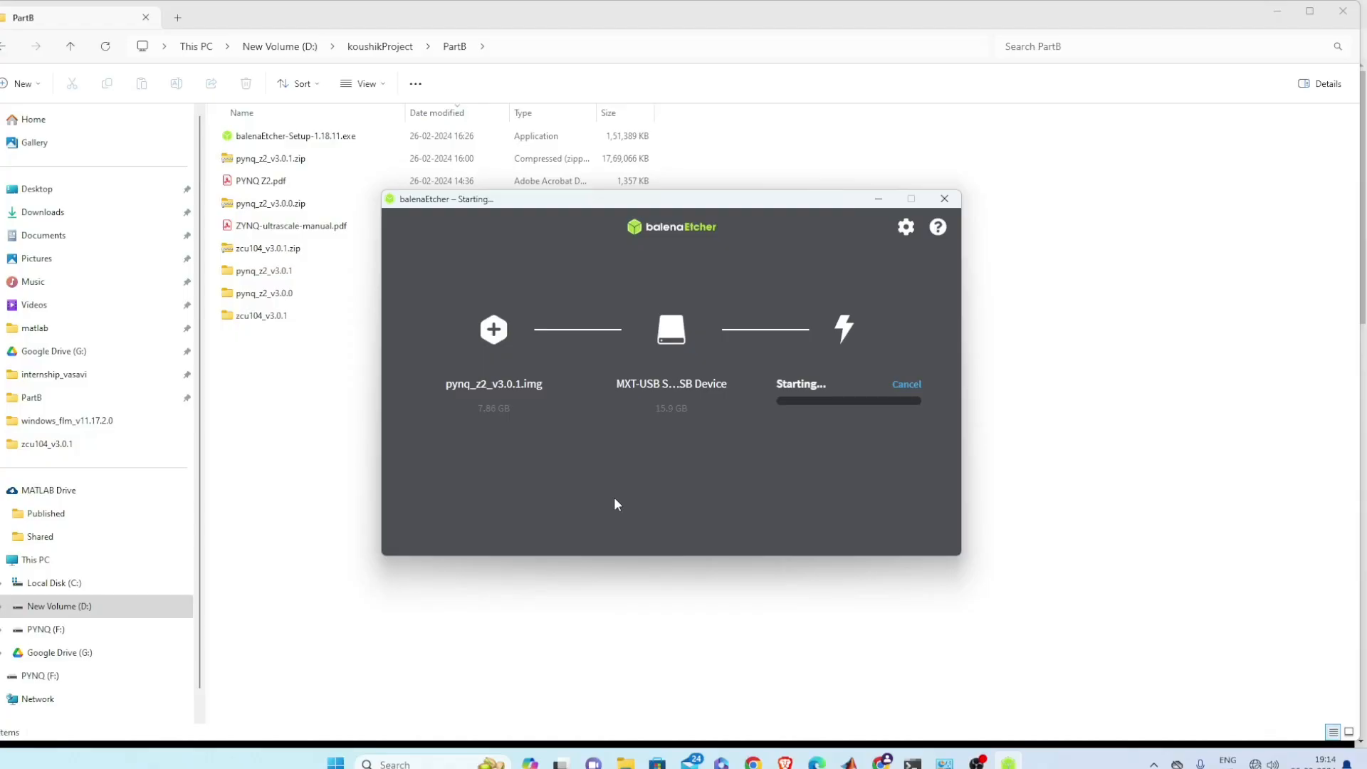
mouse_move(681, 509)
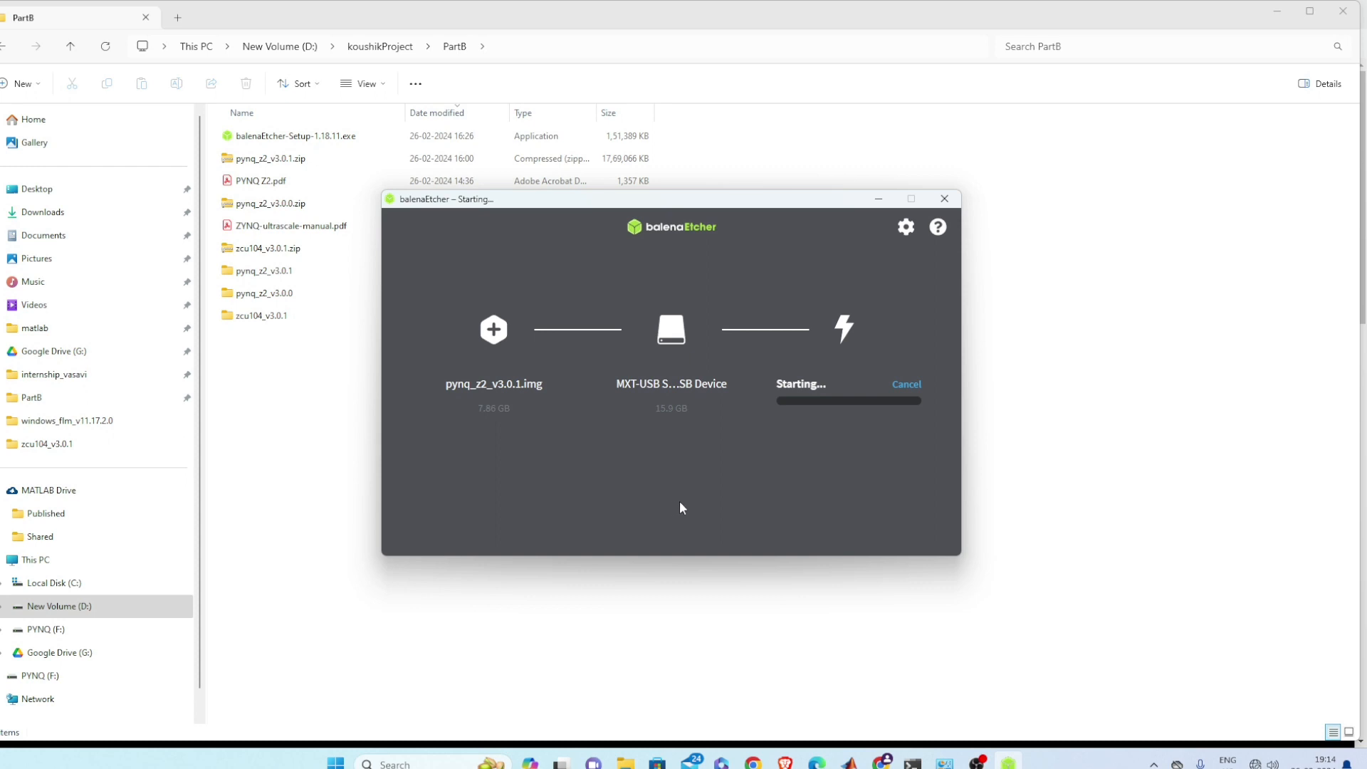
mouse_move(688, 506)
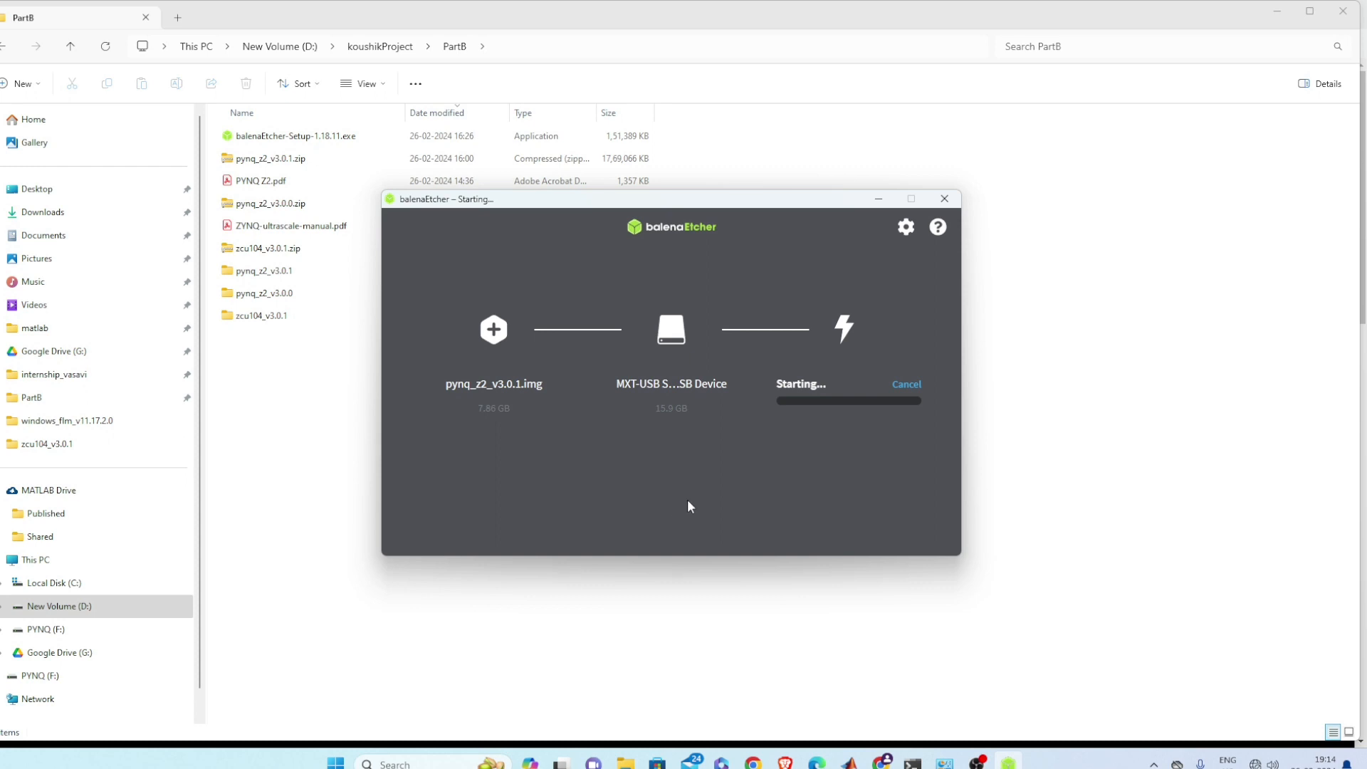
mouse_move(762, 461)
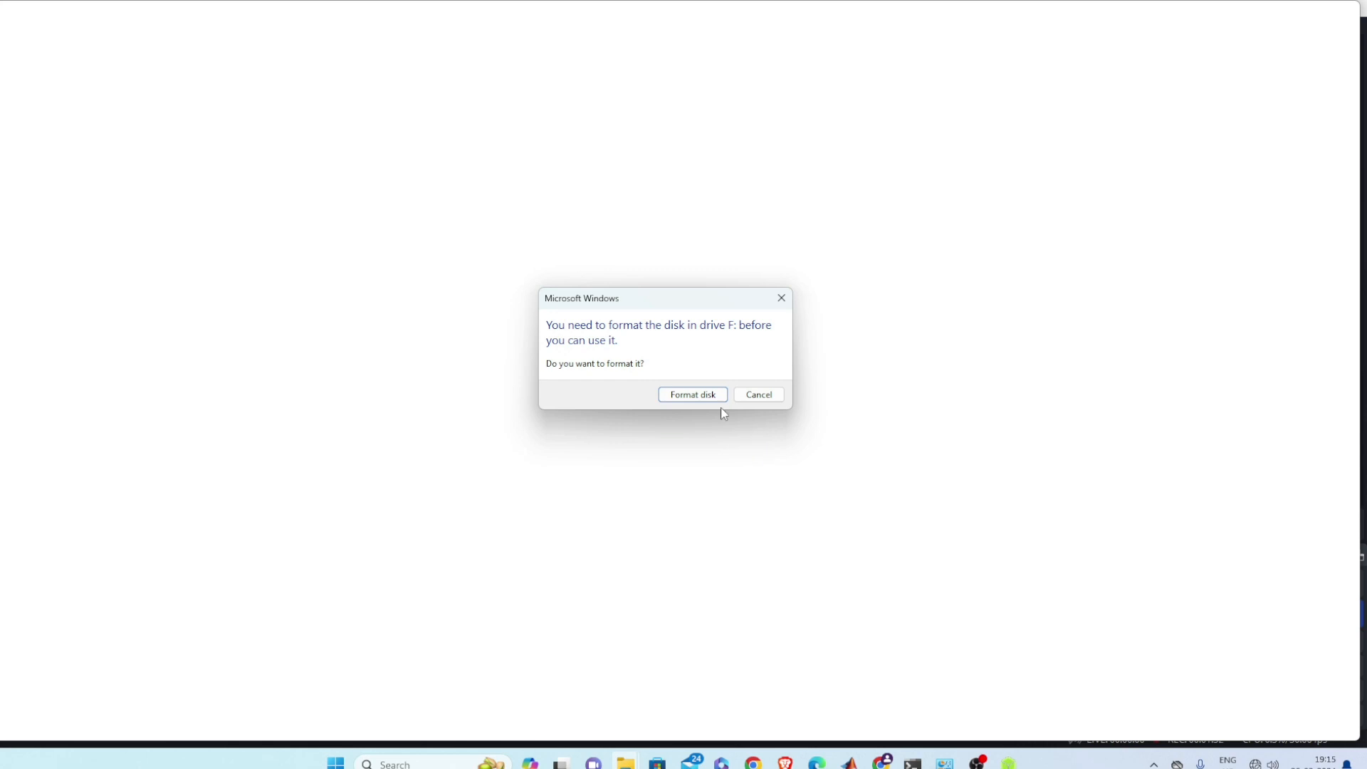
Step: Cancel Windows' offer to format the disk in drive F, leaving the card as written
click(757, 394)
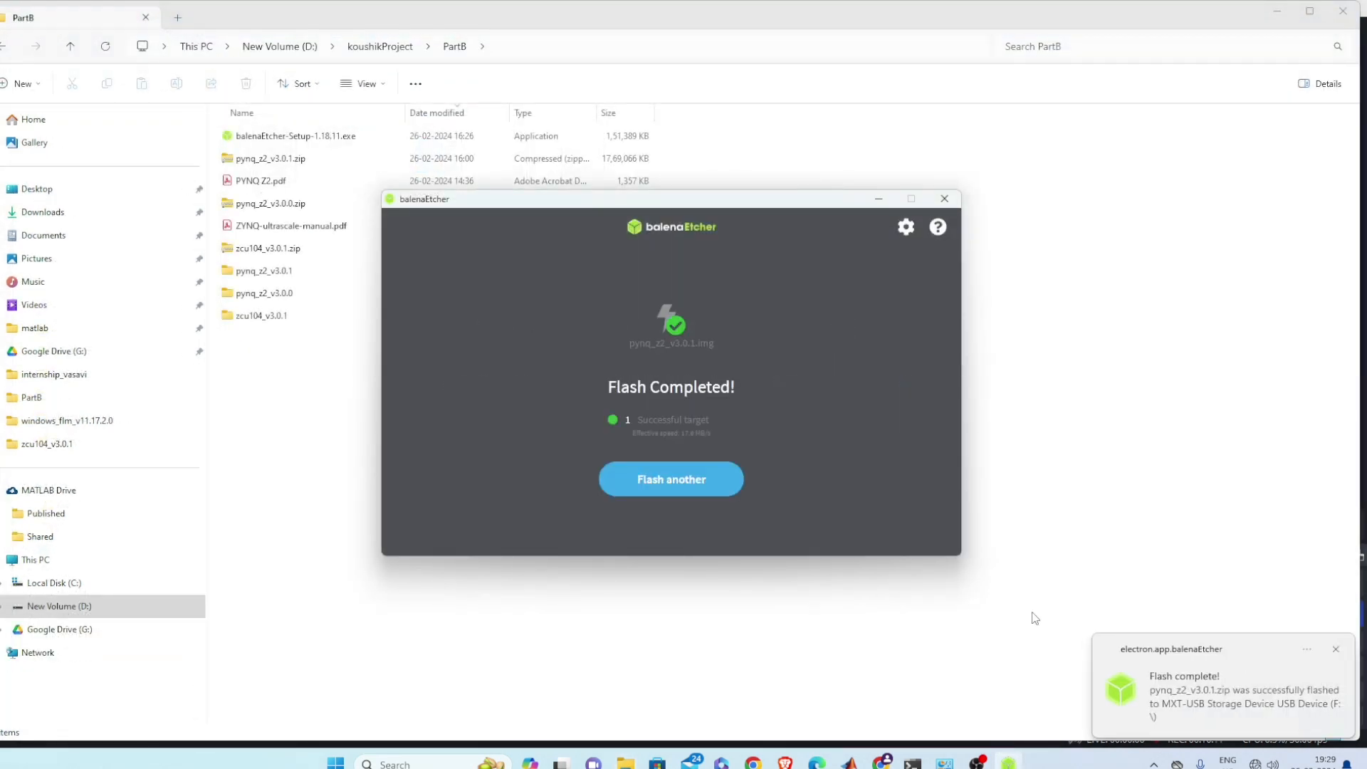
Step: Close balenaEtcher after Flash Completed, returning to the PartB folder
click(943, 199)
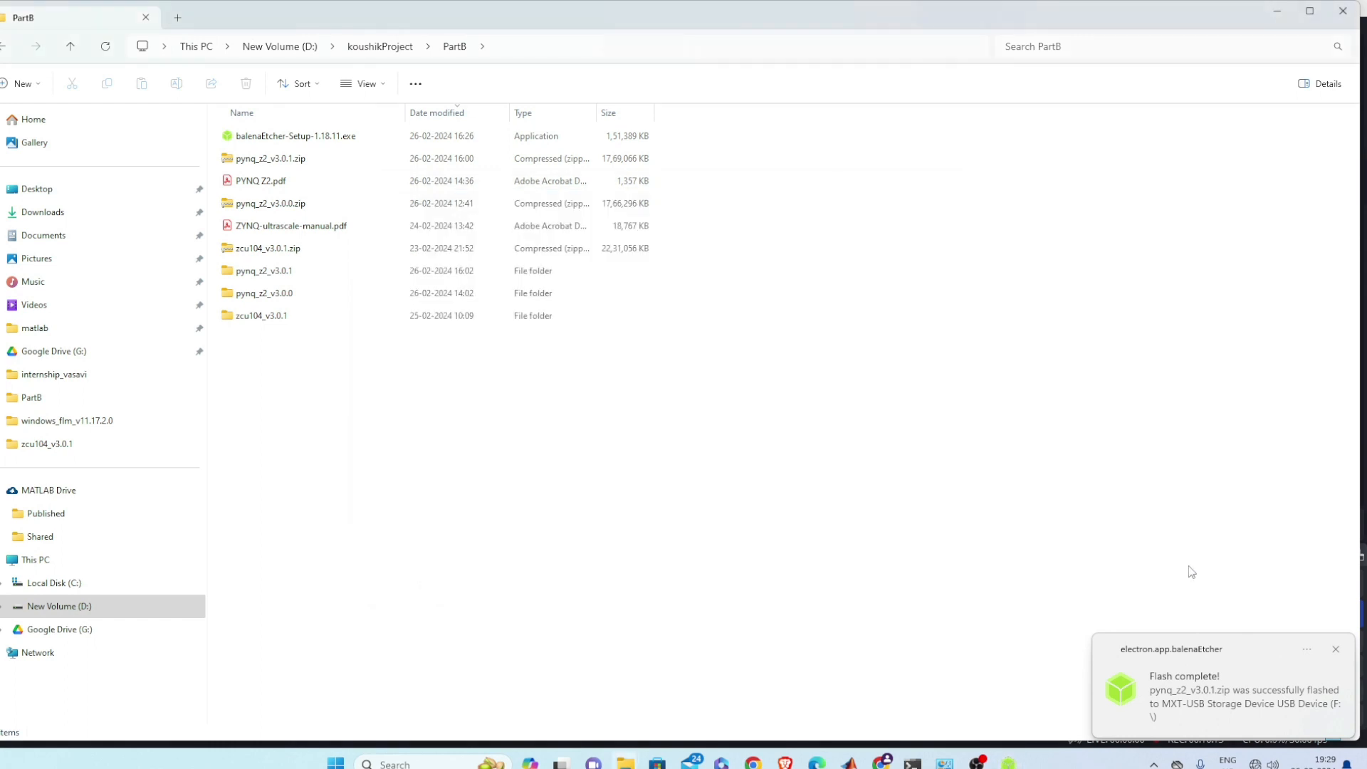
mouse_move(1046, 578)
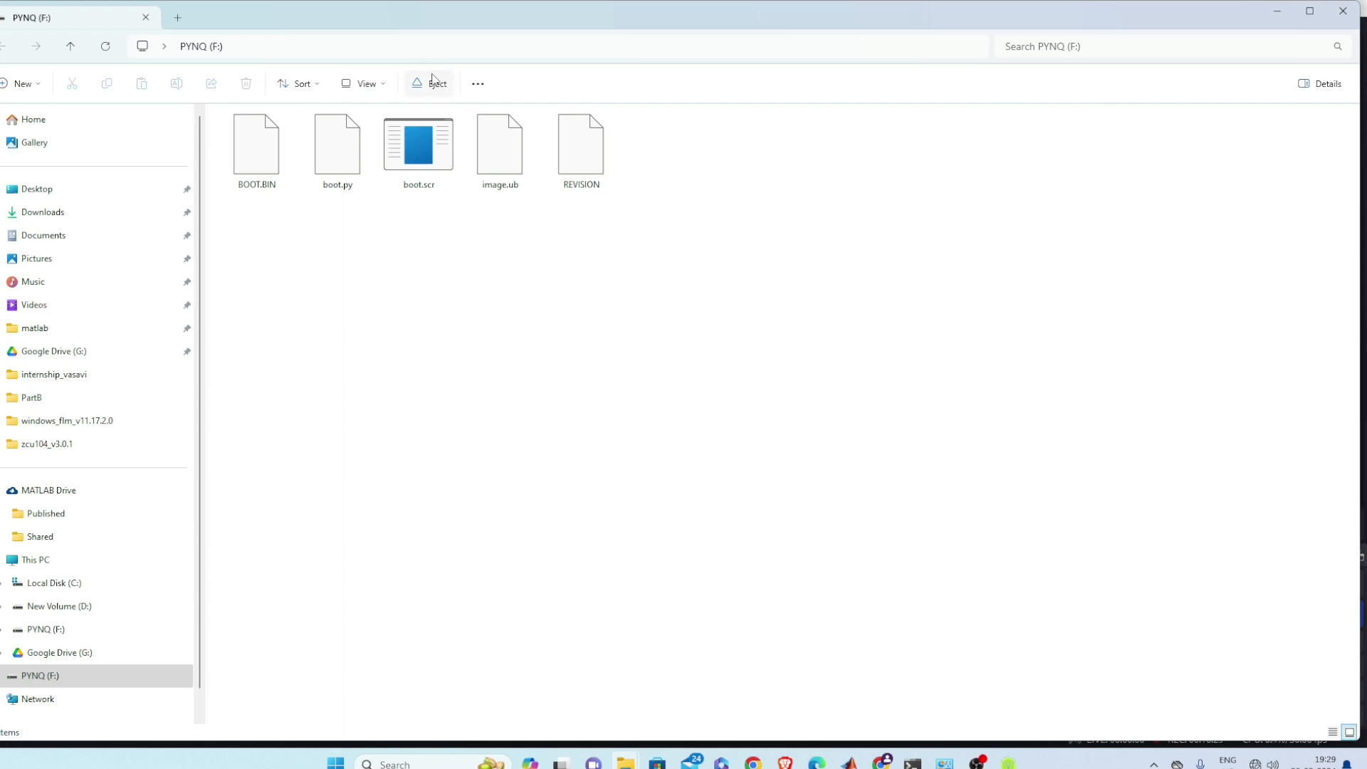
mouse_move(436, 85)
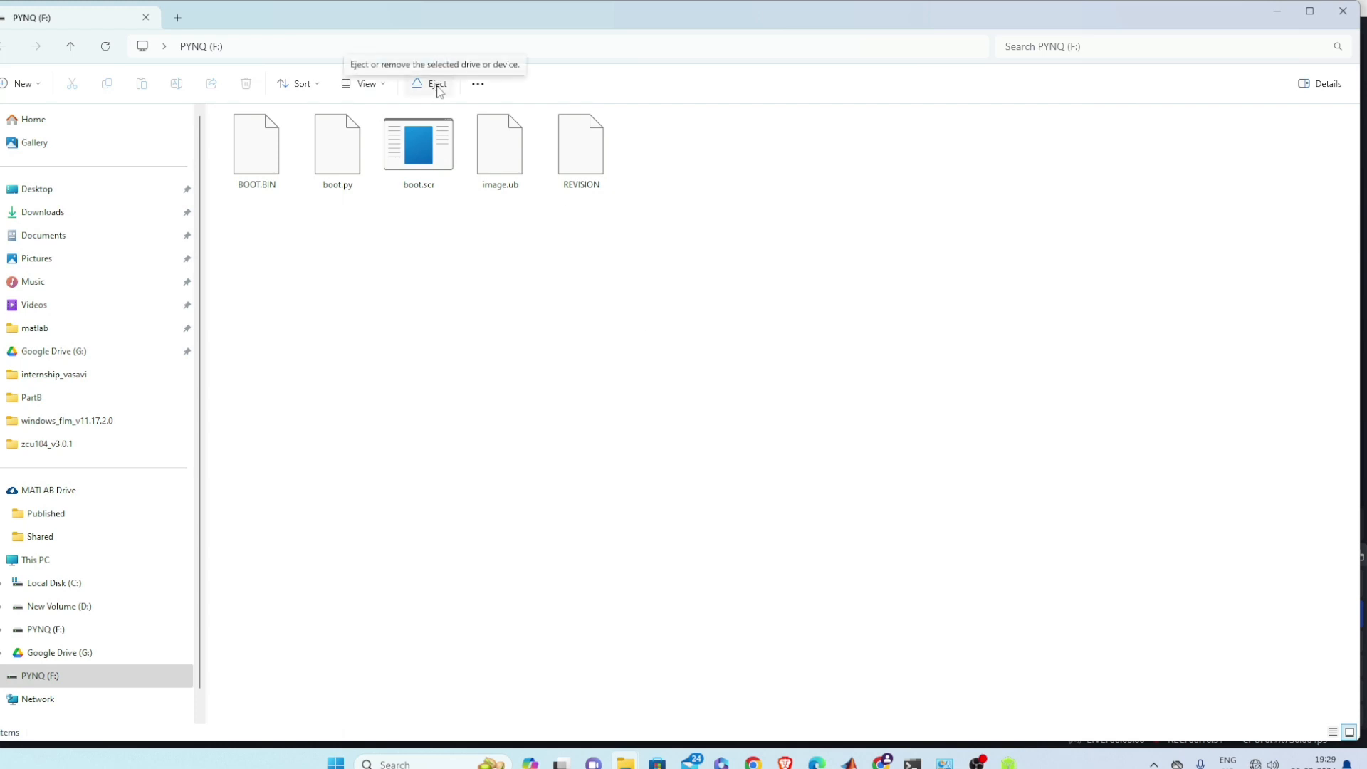
mouse_move(37, 699)
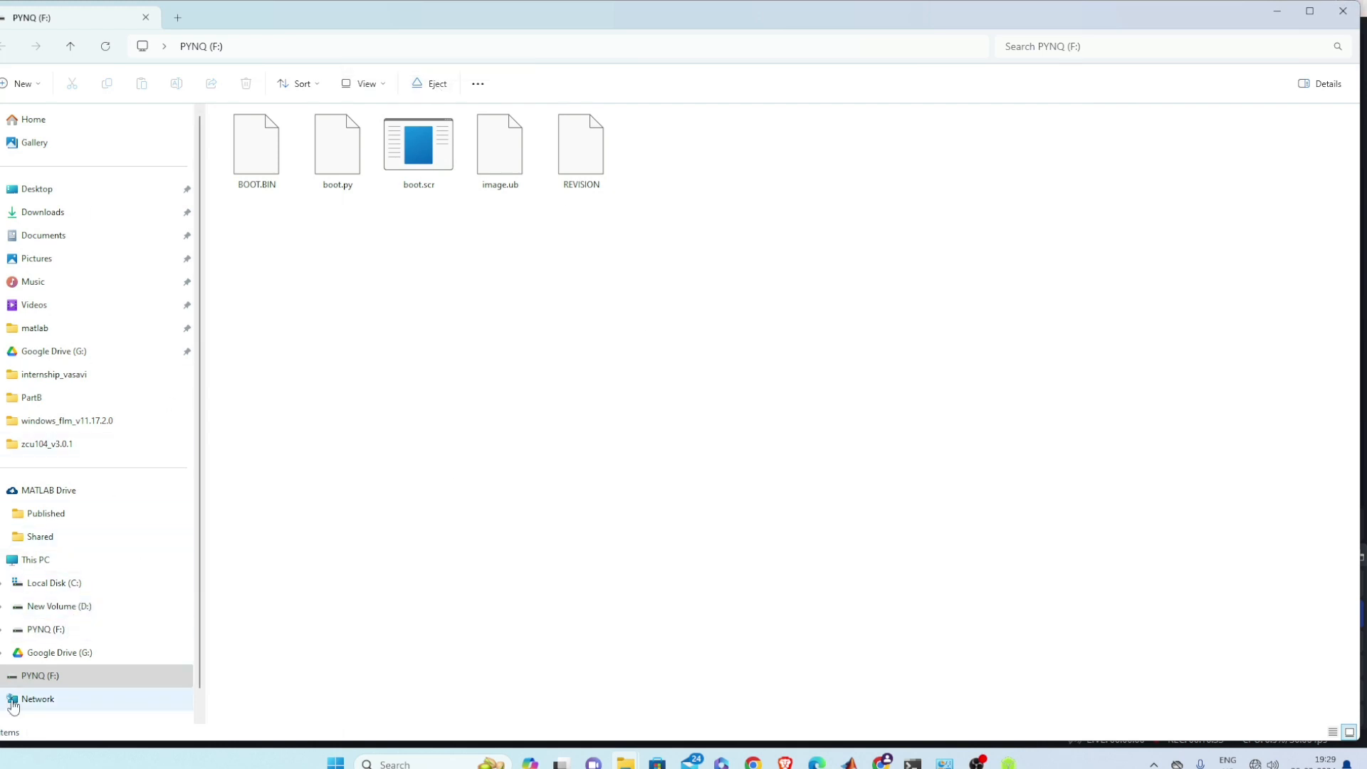